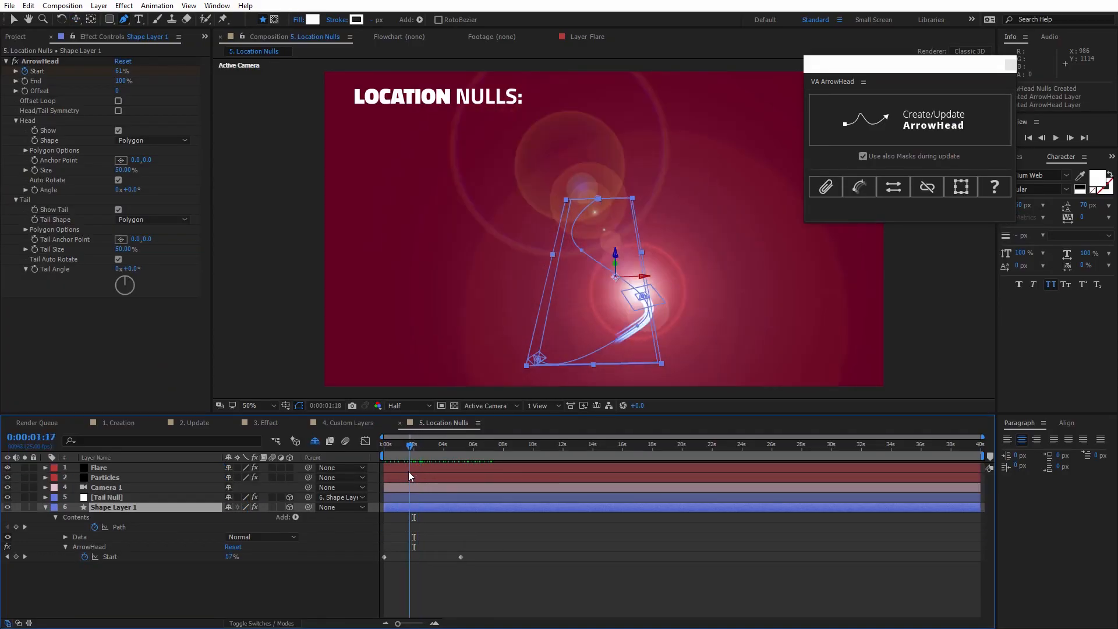
Step: Move the current time to 0:00:04:09 to preview the ArrowHead stroke drawing along its path
click(447, 445)
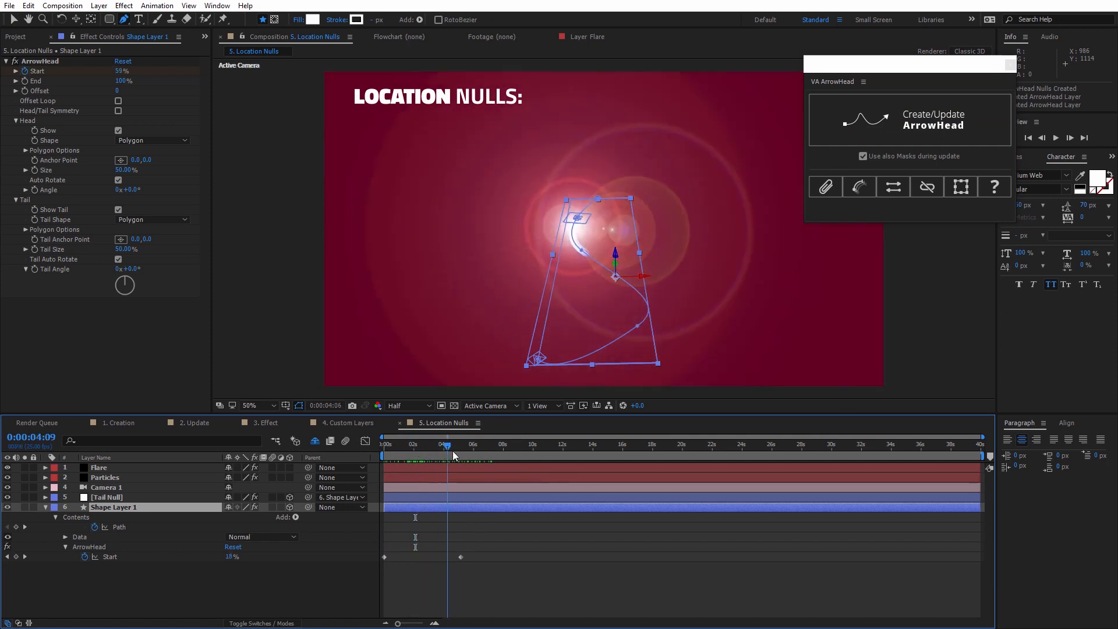